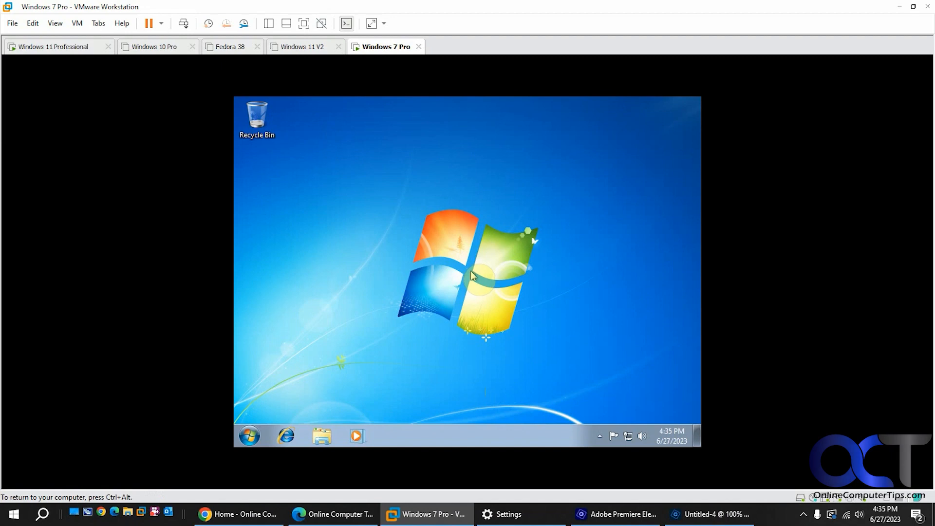
{"action": "mouse_move", "coordinate": [447, 240]}
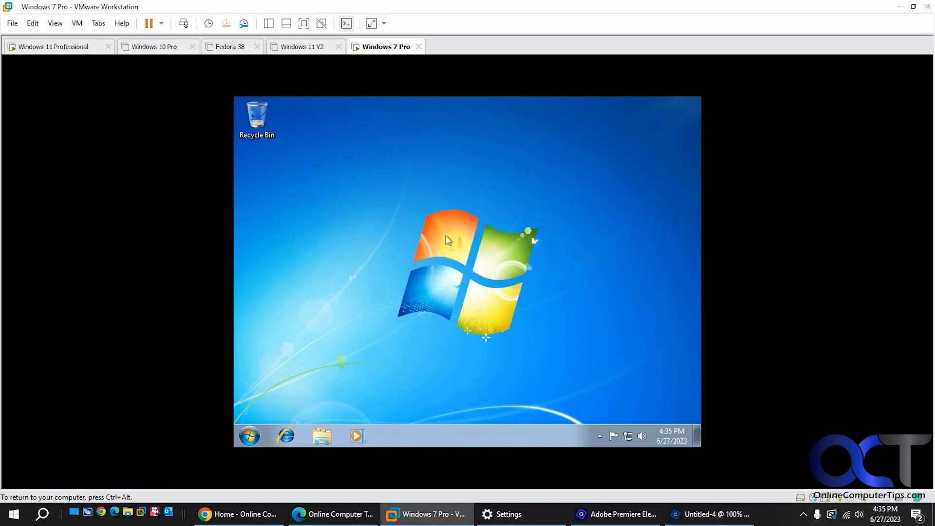
{"action": "mouse_move", "coordinate": [439, 216]}
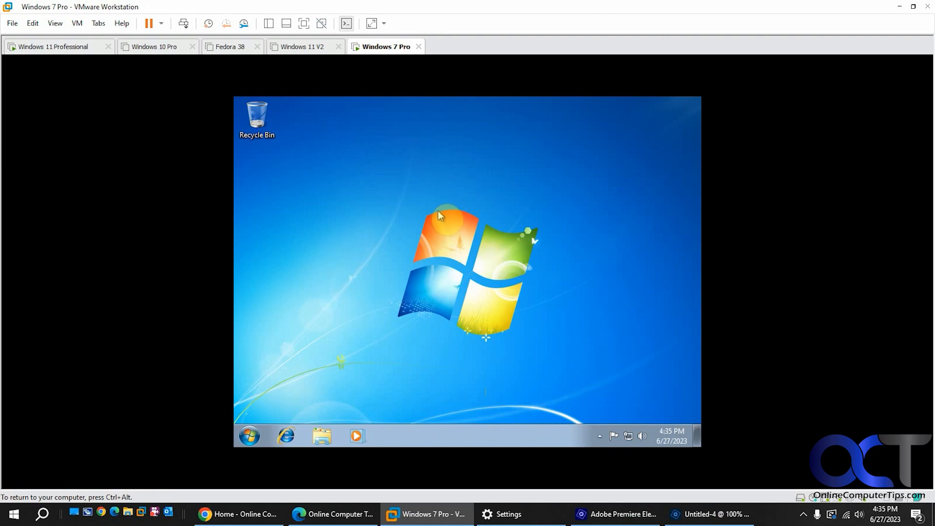
{"action": "mouse_move", "coordinate": [409, 253]}
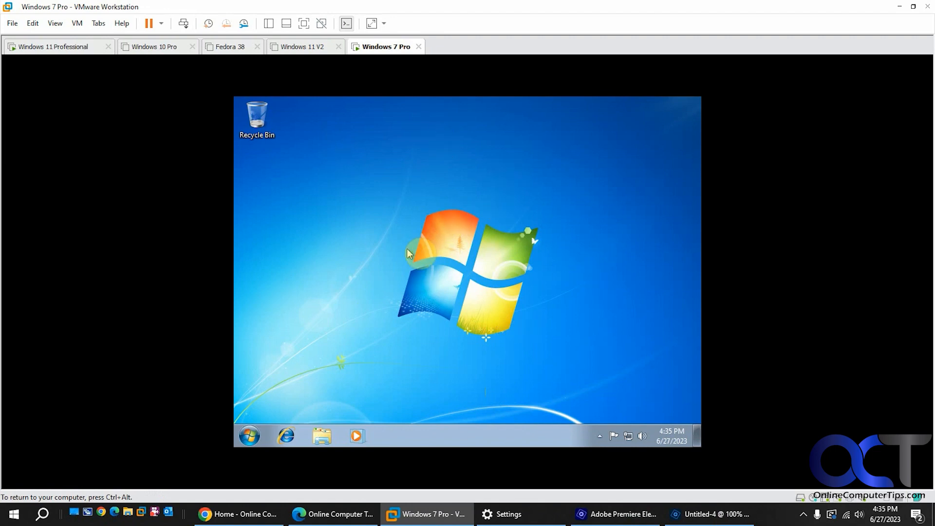
{"action": "mouse_move", "coordinate": [400, 177]}
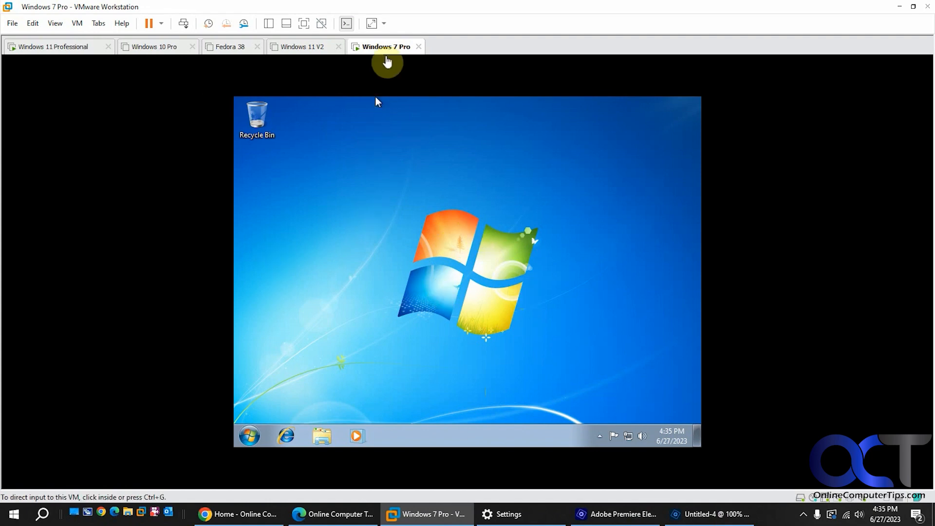
Step: Open and dismiss the VM tab's options menu twice while the guest shuts down
{"action": "right_click", "coordinate": [384, 46]}
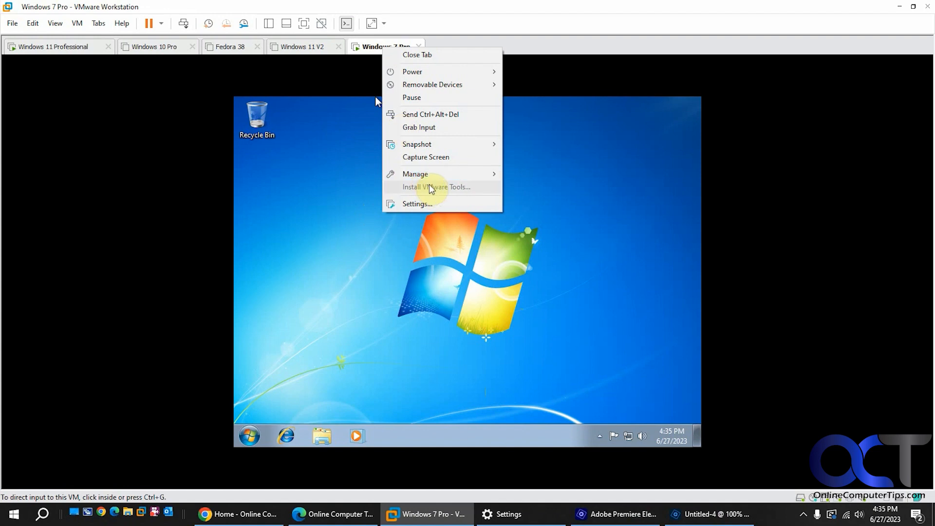
{"action": "mouse_move", "coordinate": [643, 225]}
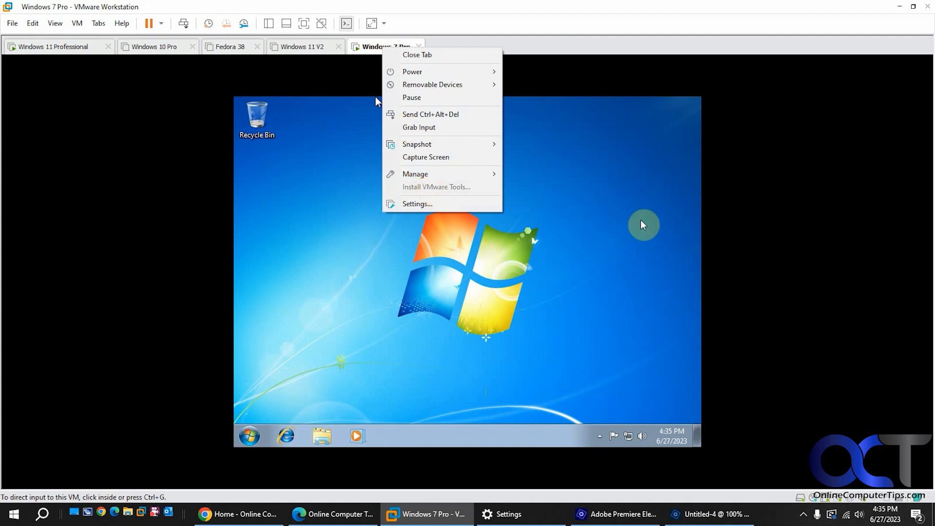
{"action": "left_click", "coordinate": [369, 72]}
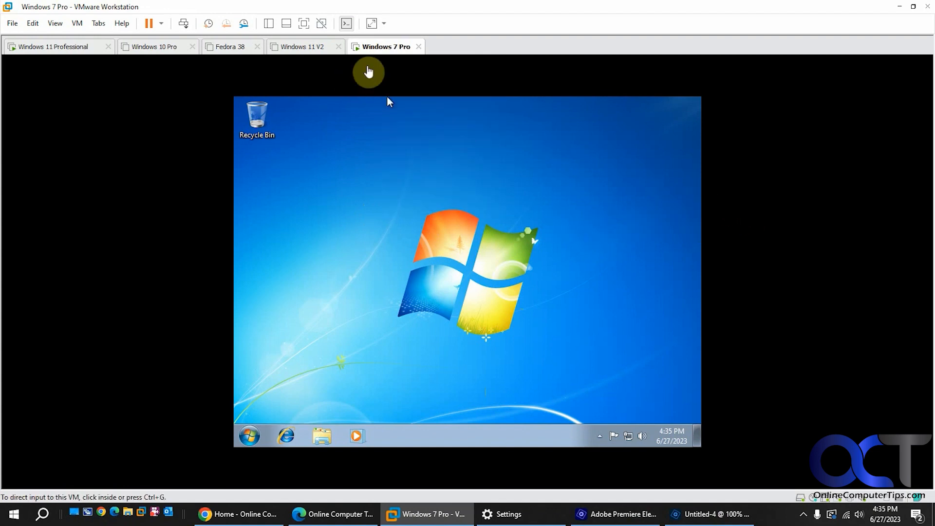
{"action": "right_click", "coordinate": [369, 47]}
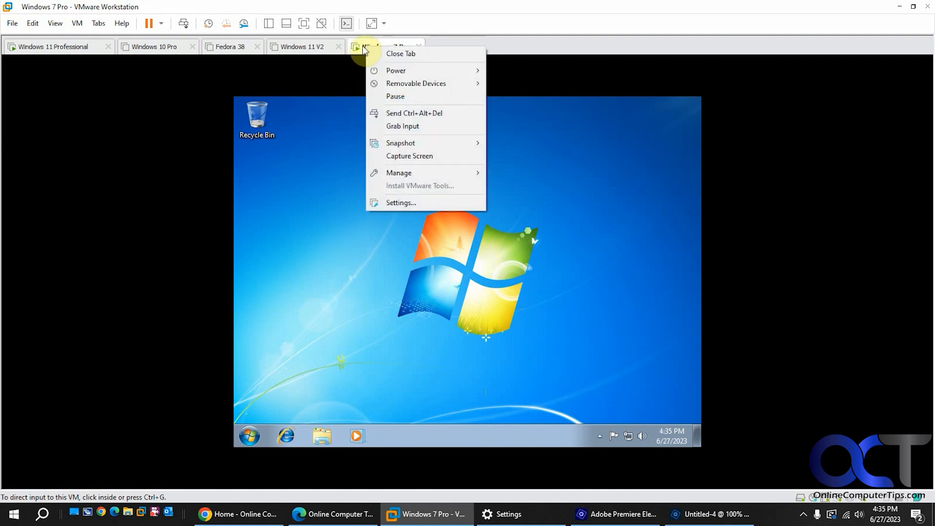
{"action": "left_click", "coordinate": [401, 203]}
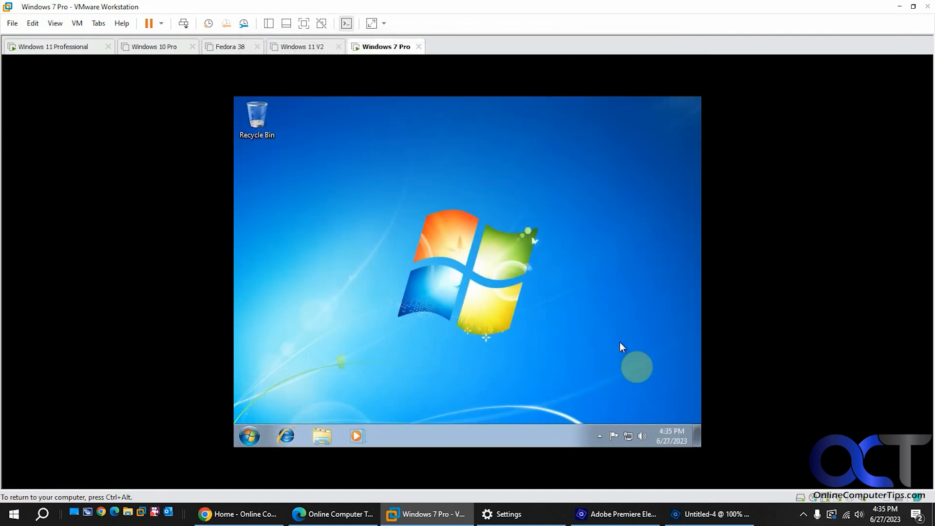
{"action": "mouse_move", "coordinate": [577, 302]}
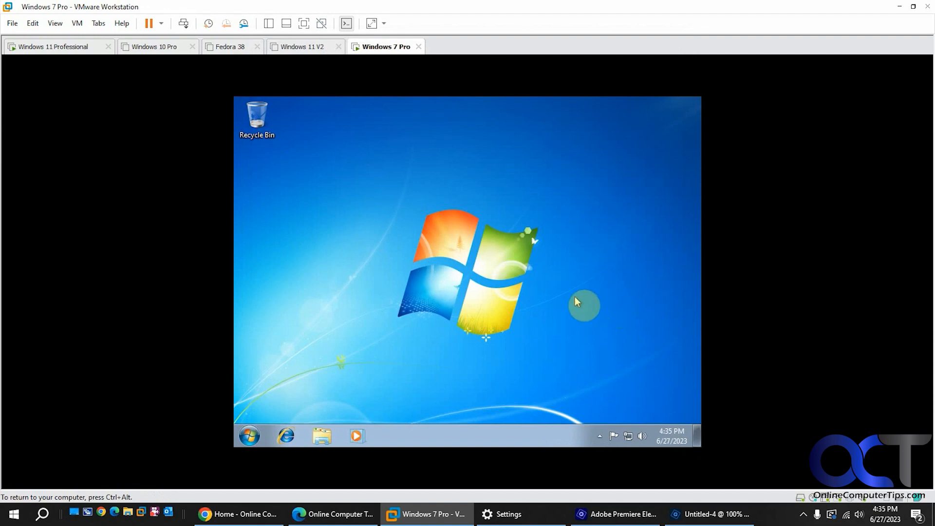
{"action": "mouse_move", "coordinate": [583, 308]}
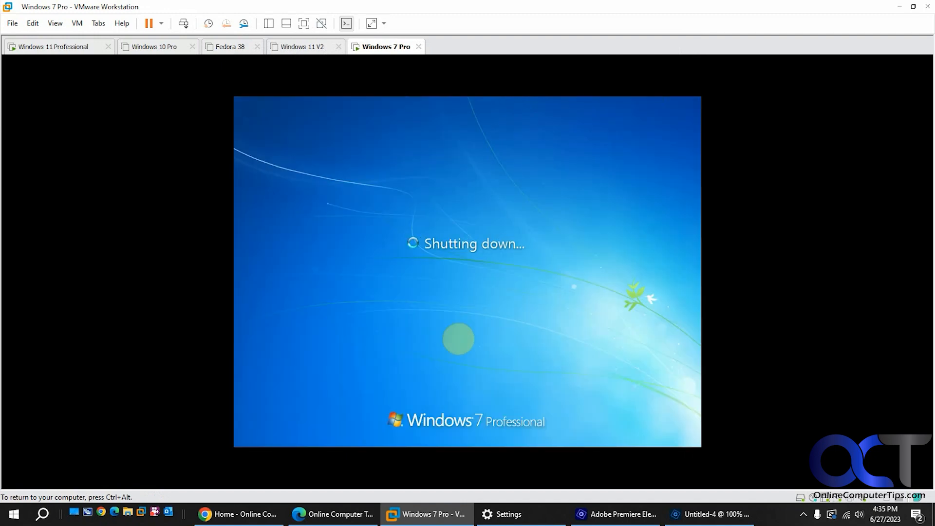
Step: Delete the Floppy device in the Windows 7 Pro VM Settings and confirm with OK
{"action": "right_click", "coordinate": [386, 46]}
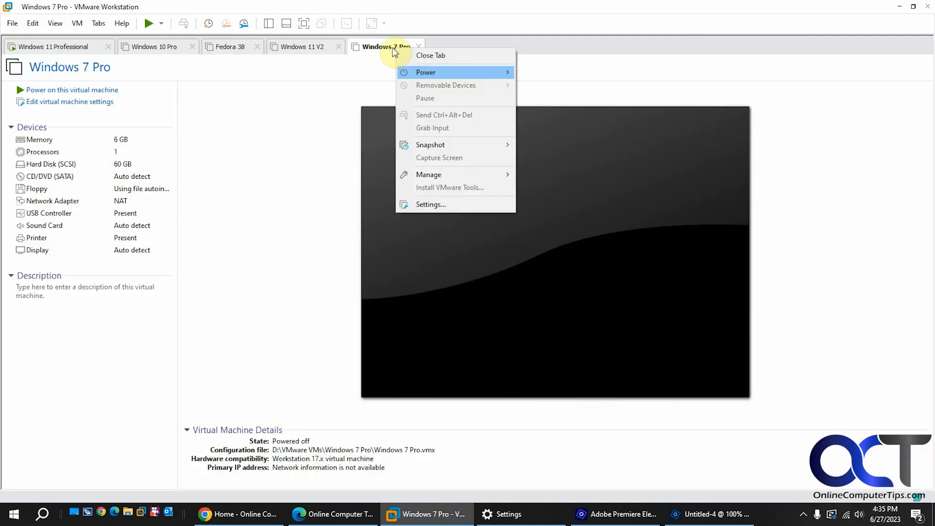
{"action": "left_click", "coordinate": [430, 204]}
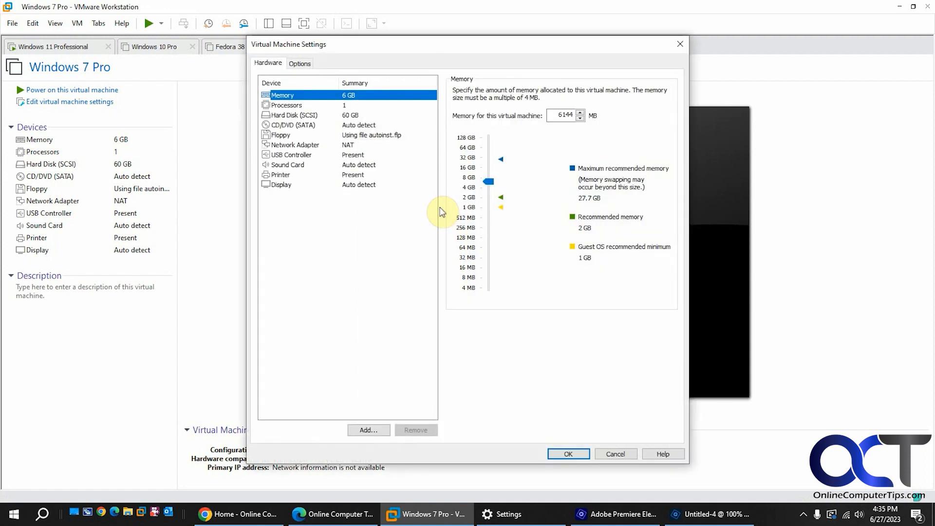
{"action": "left_click", "coordinate": [282, 135]}
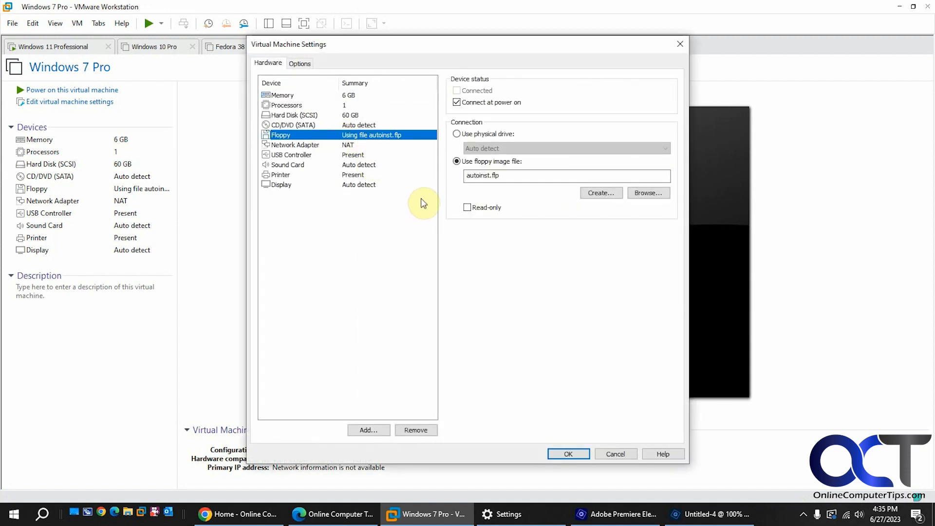
{"action": "mouse_move", "coordinate": [400, 403]}
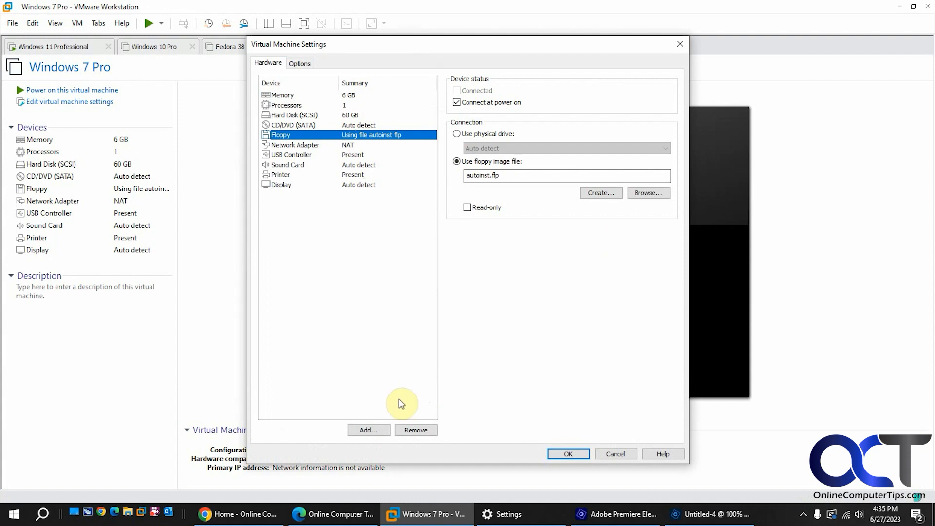
{"action": "left_click", "coordinate": [295, 135]}
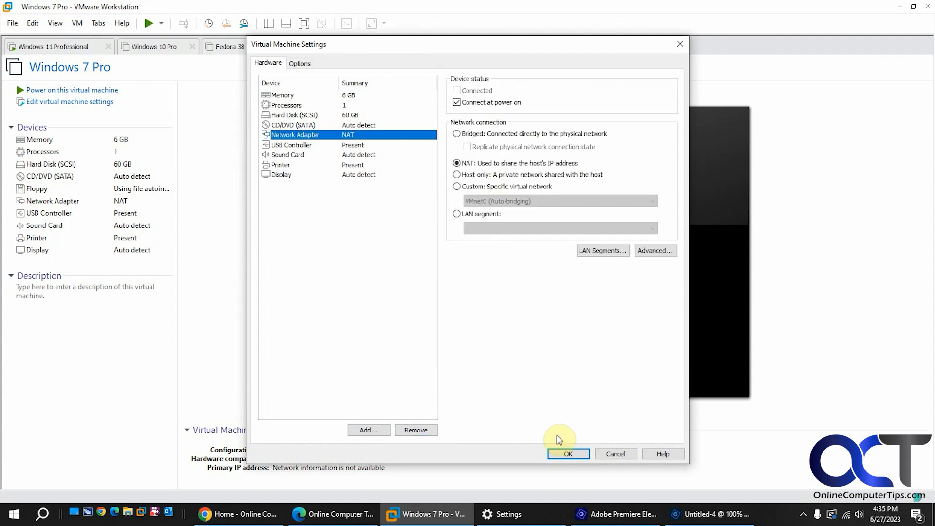
{"action": "left_click", "coordinate": [568, 454]}
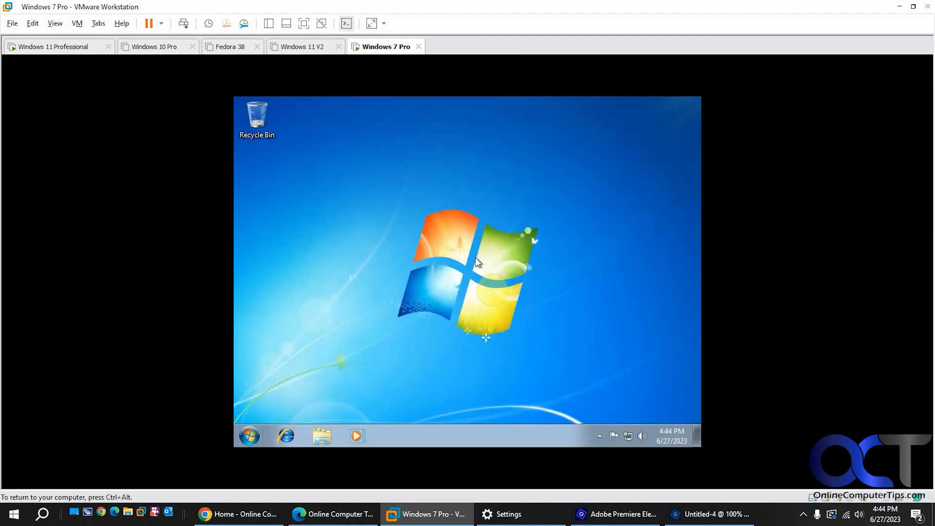
Step: Choose Install VMware Tools from the Windows 7 Pro tab's context menu
{"action": "right_click", "coordinate": [382, 47]}
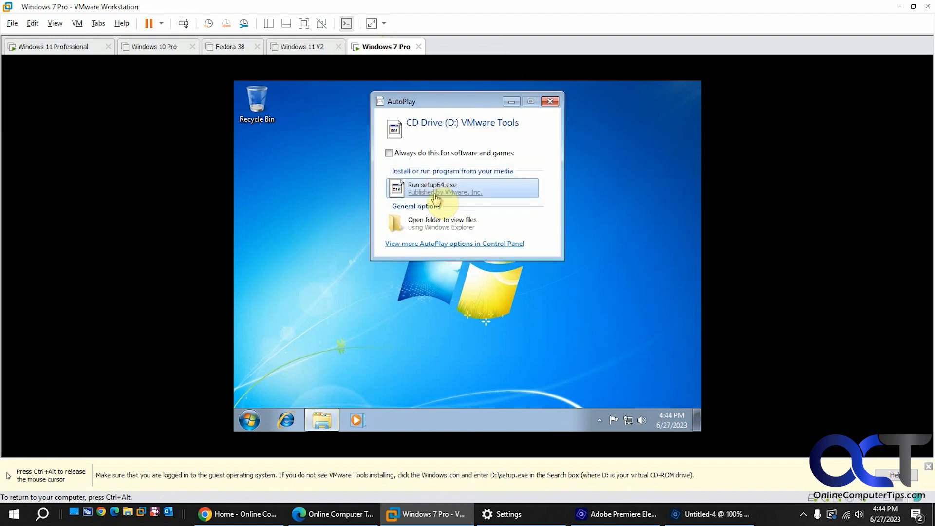
Step: Run setup64.exe from the VMware Tools AutoPlay prompt
{"action": "left_click", "coordinate": [432, 188]}
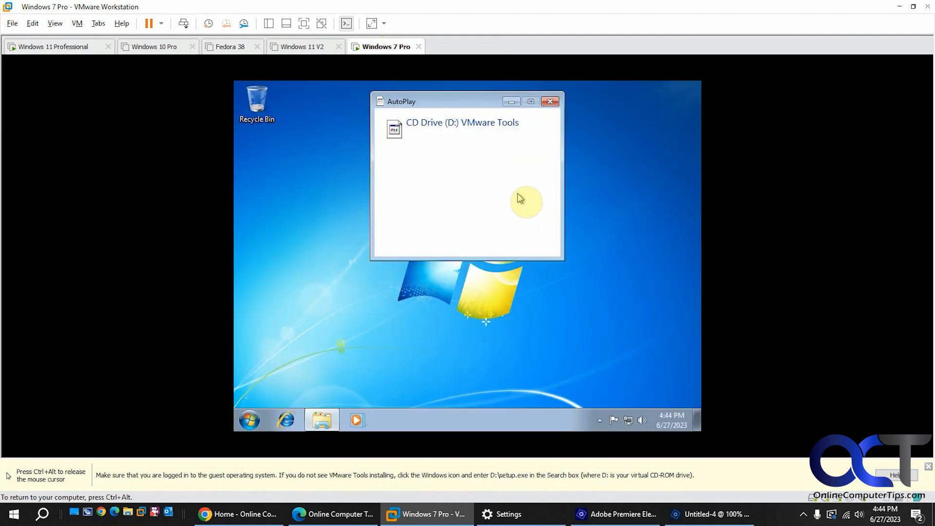
{"action": "left_click", "coordinate": [462, 122]}
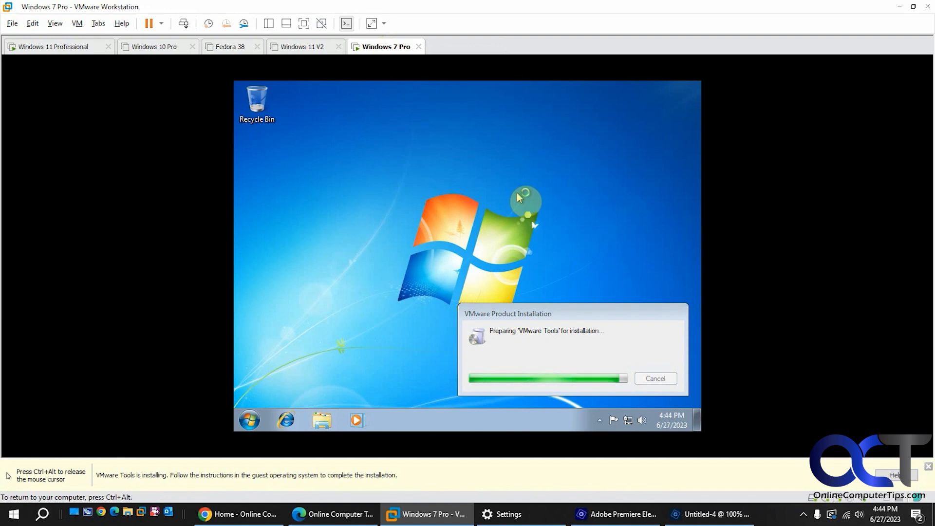
{"action": "mouse_move", "coordinate": [491, 201]}
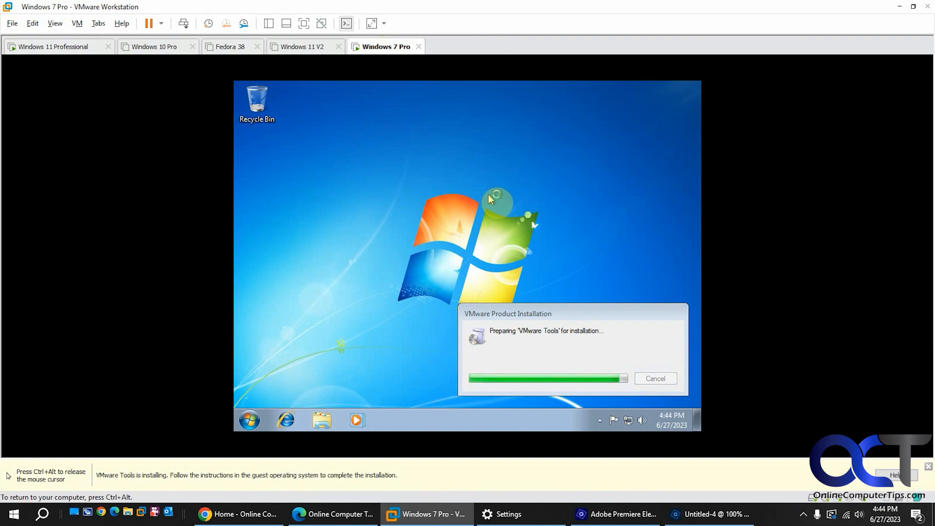